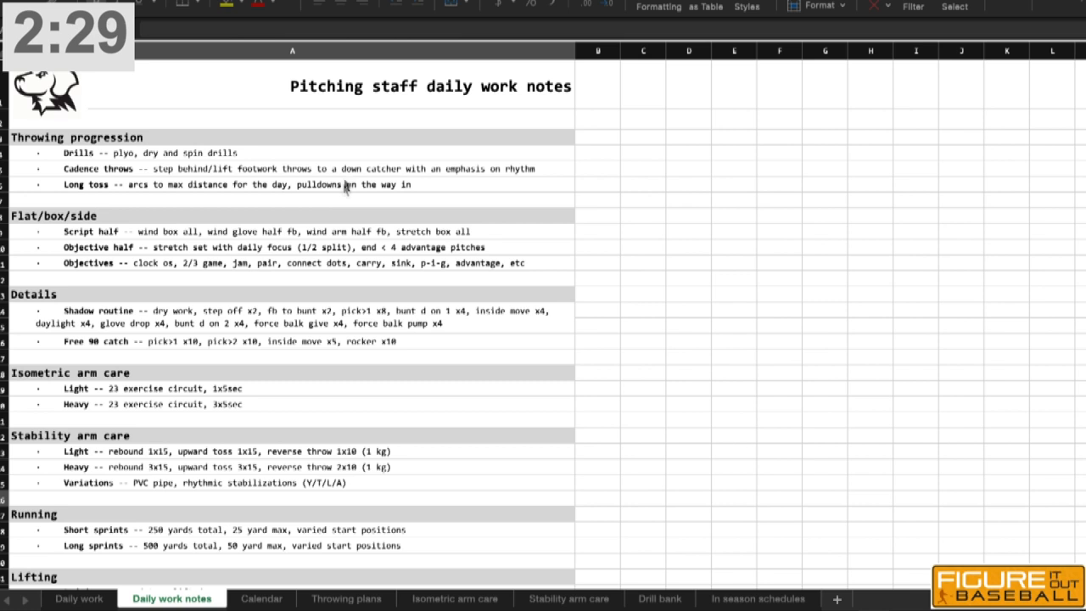
mouse_move(160, 170)
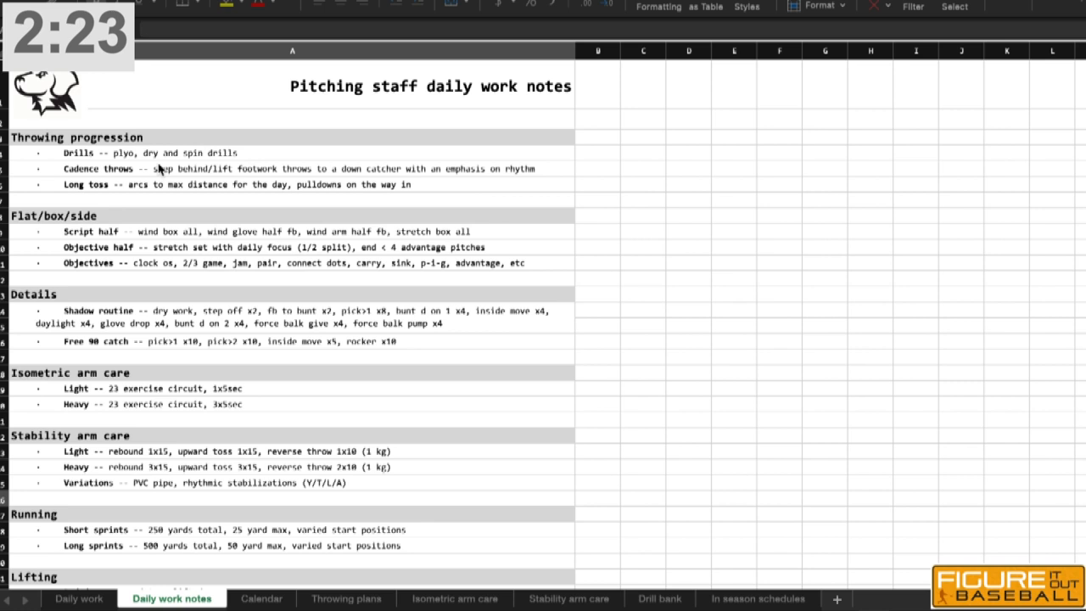
mouse_move(204, 173)
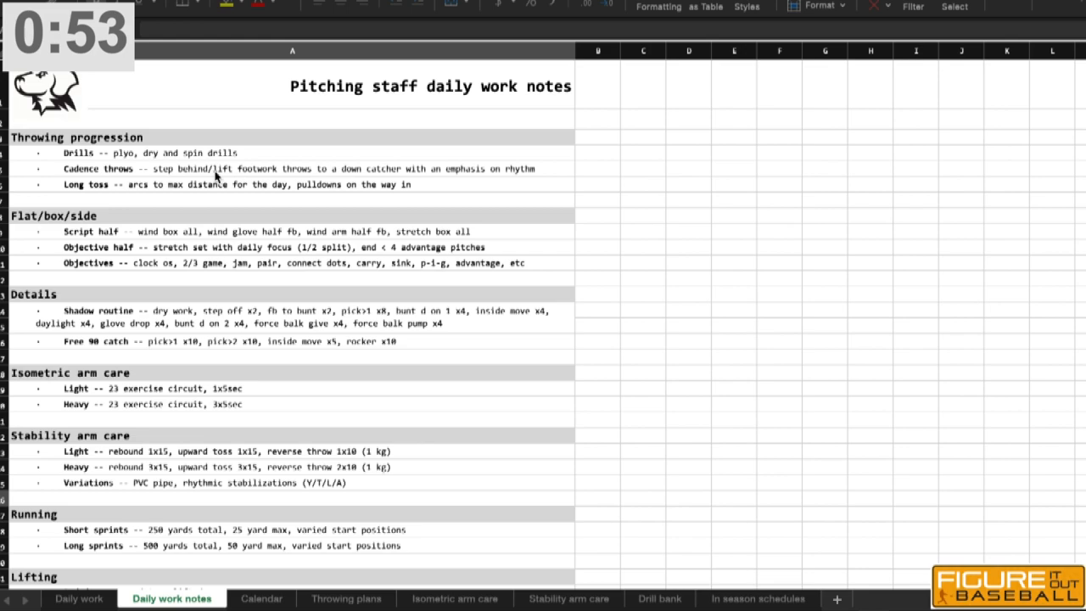
scroll(down, 3)
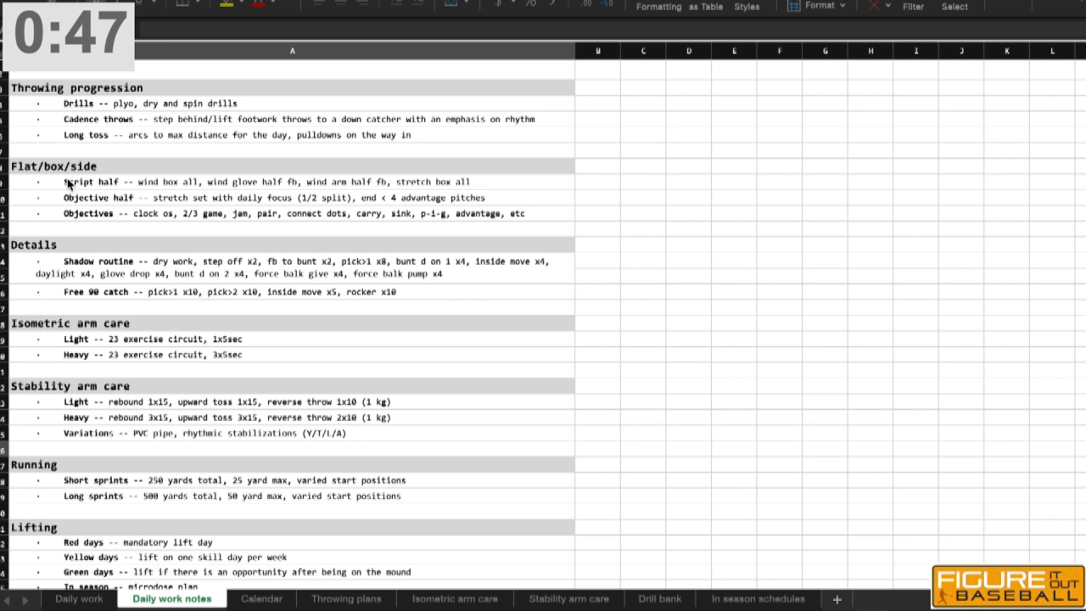